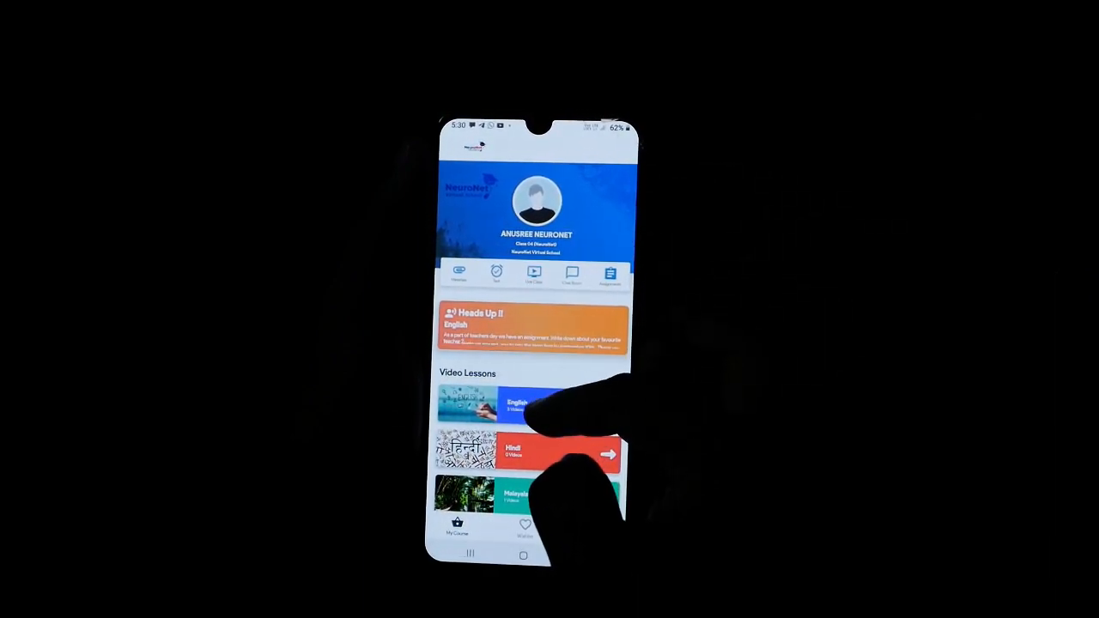
Scroll down the home screen to show the English, Hindi, Malayalam and Science video lessons.
scroll(down, 3)
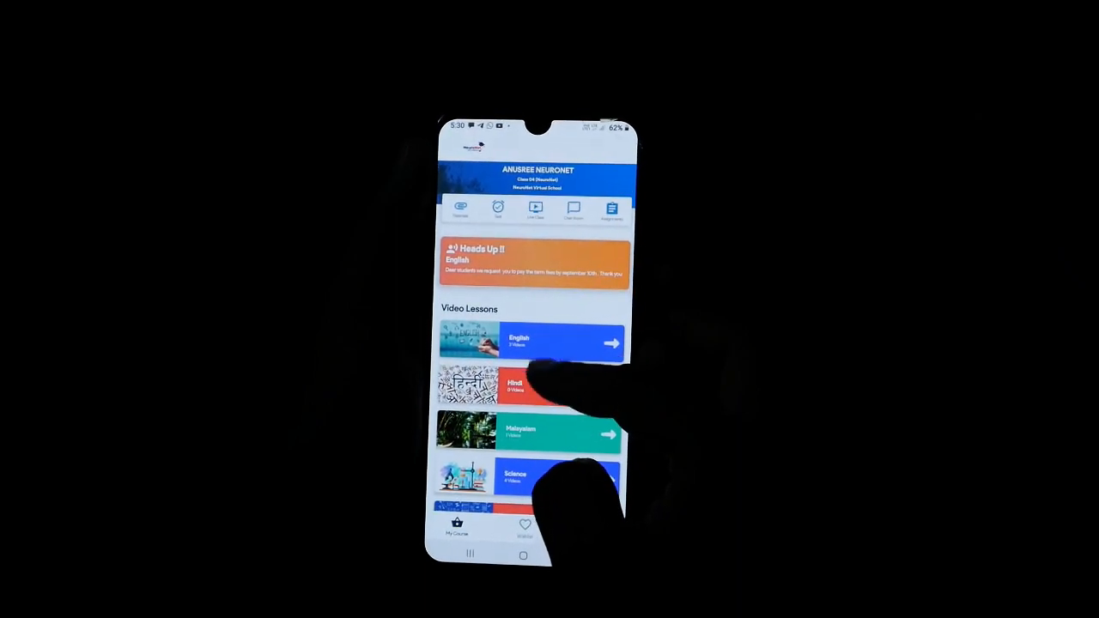
scroll(down, 3)
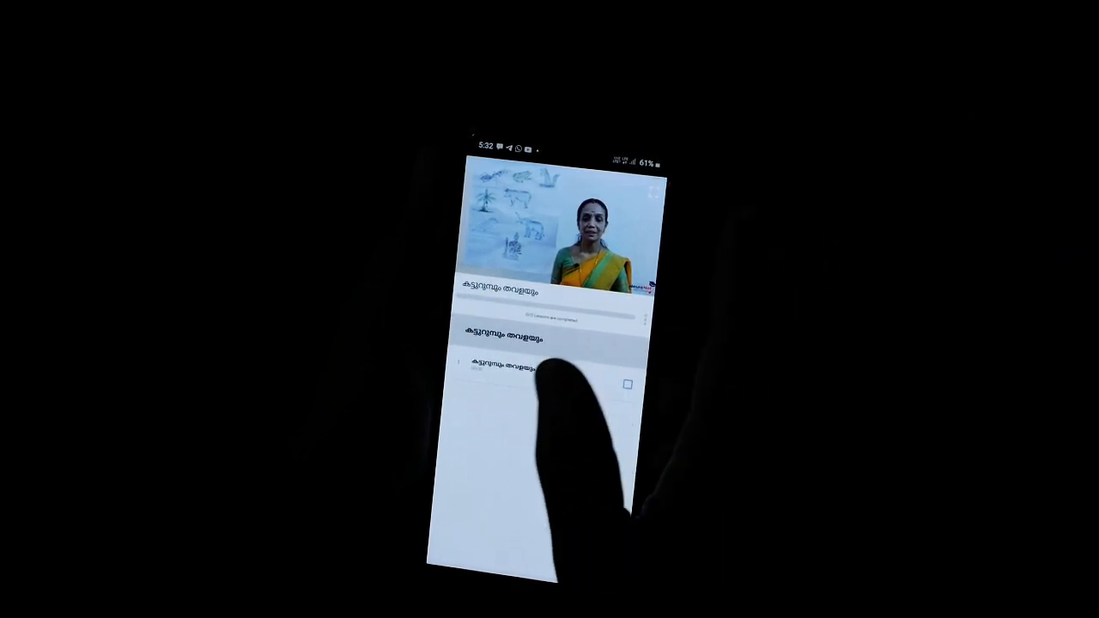
Play the teacher's video from the Malayalam lesson list.
click(477, 163)
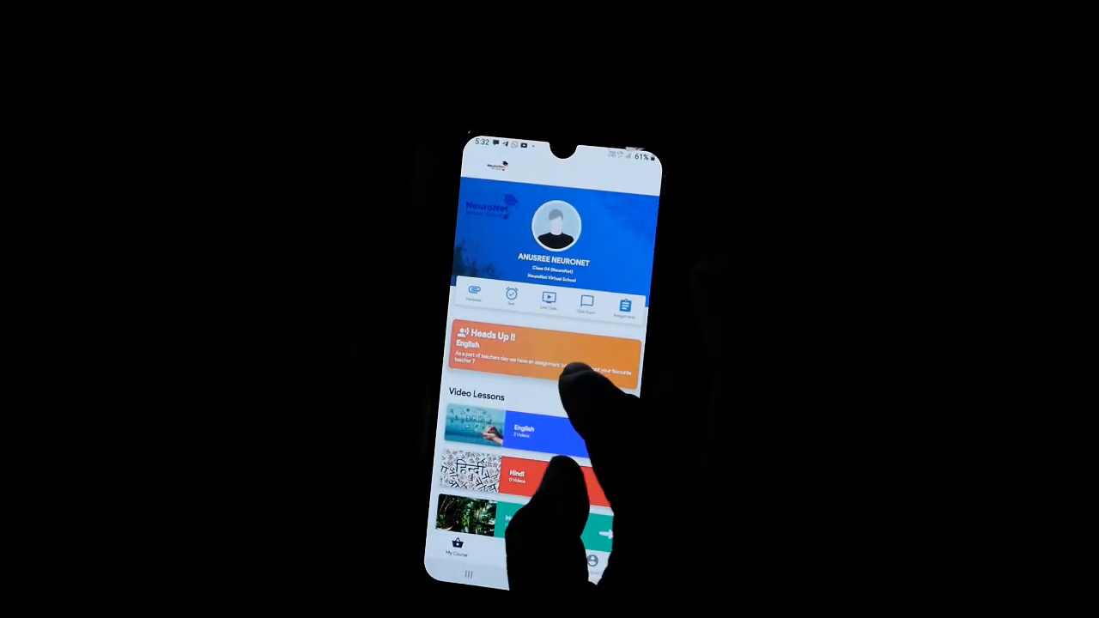
Scroll the home screen down to list Video Lessons subjects through Science.
scroll(down, 3)
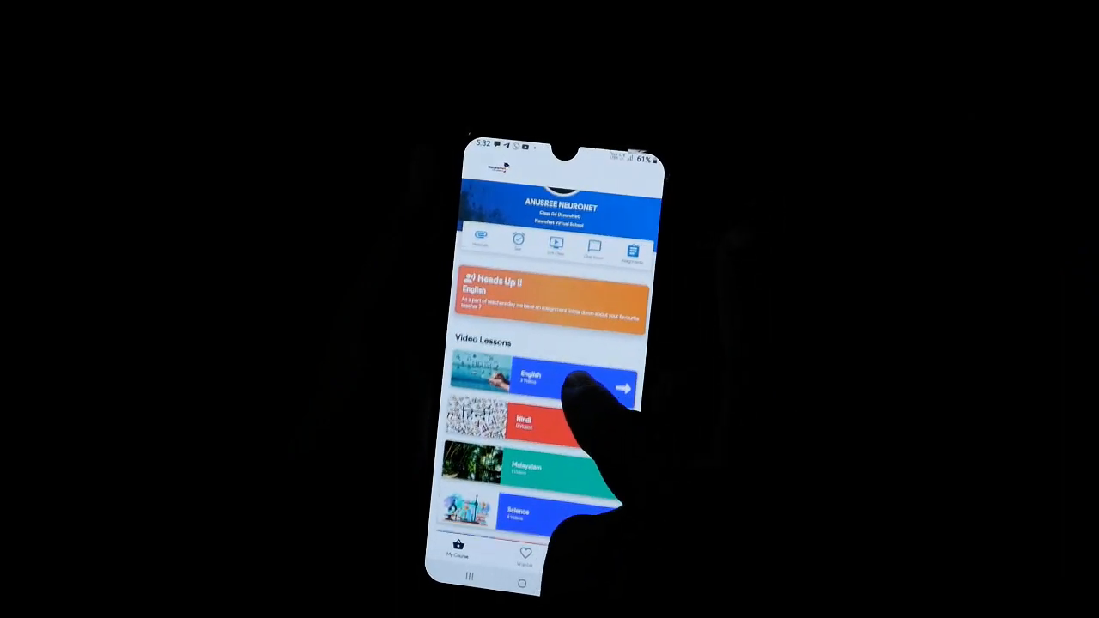